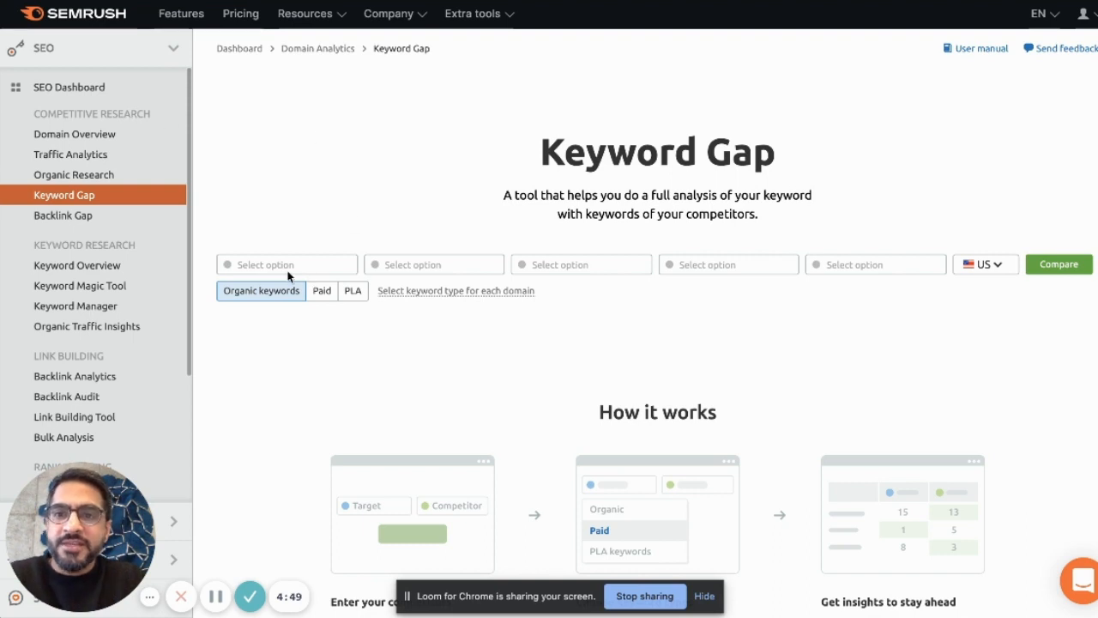
Enter trivago.com as your domain and expedia.com as the competitor, keeping Organic keywords
{"action": "left_click", "coordinate": [286, 264]}
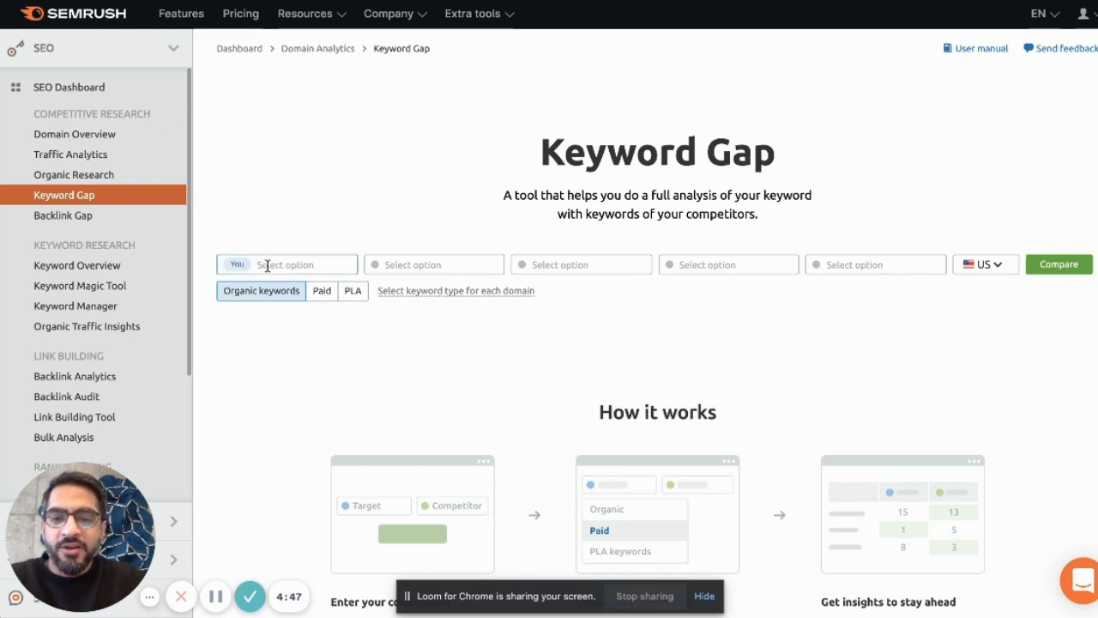
{"action": "type", "text": "trivago.com"}
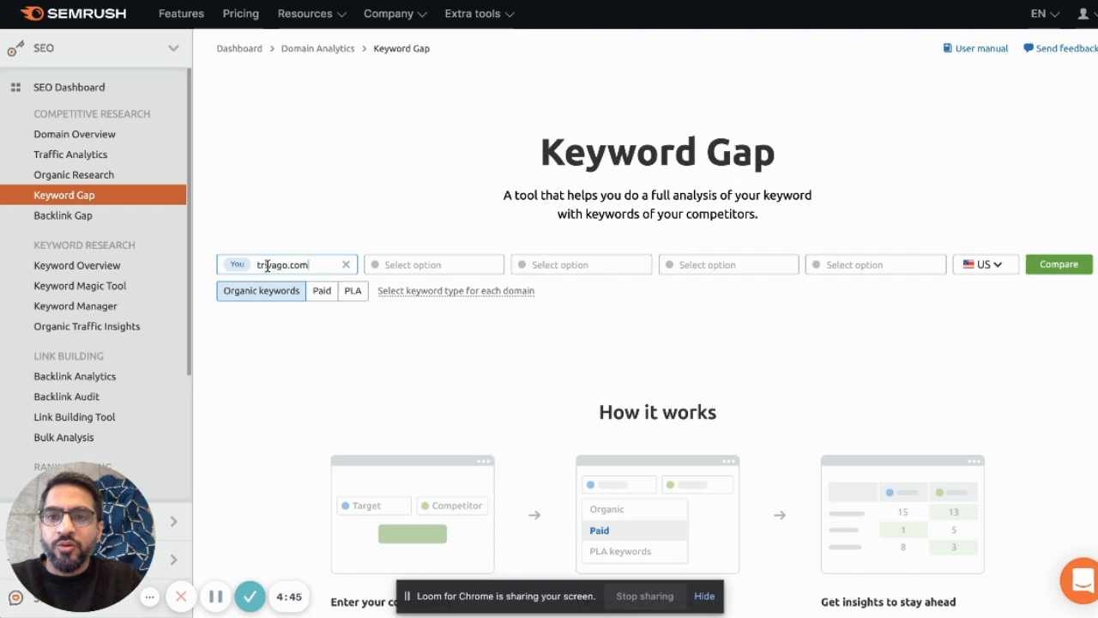
{"action": "left_click", "coordinate": [432, 264]}
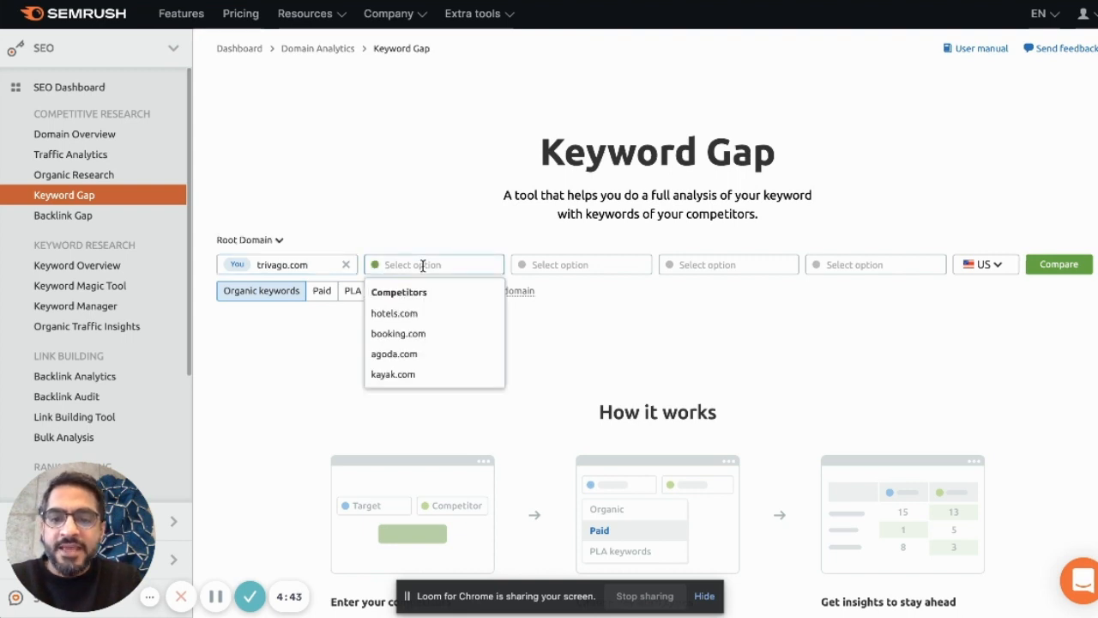
{"action": "type", "text": "expedia.com"}
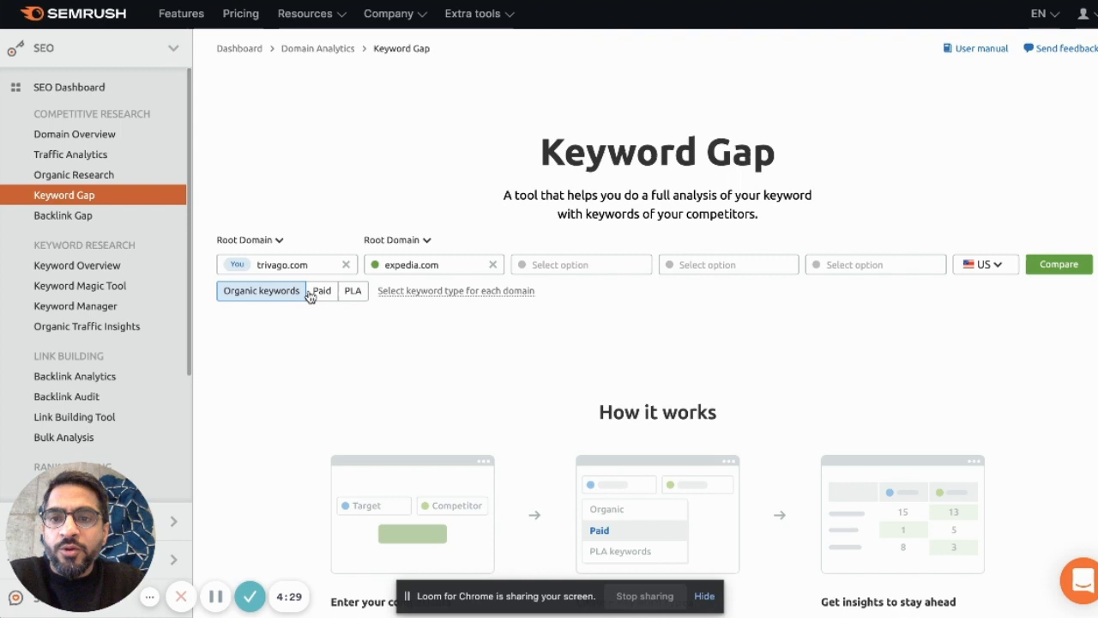
{"action": "mouse_move", "coordinate": [330, 347]}
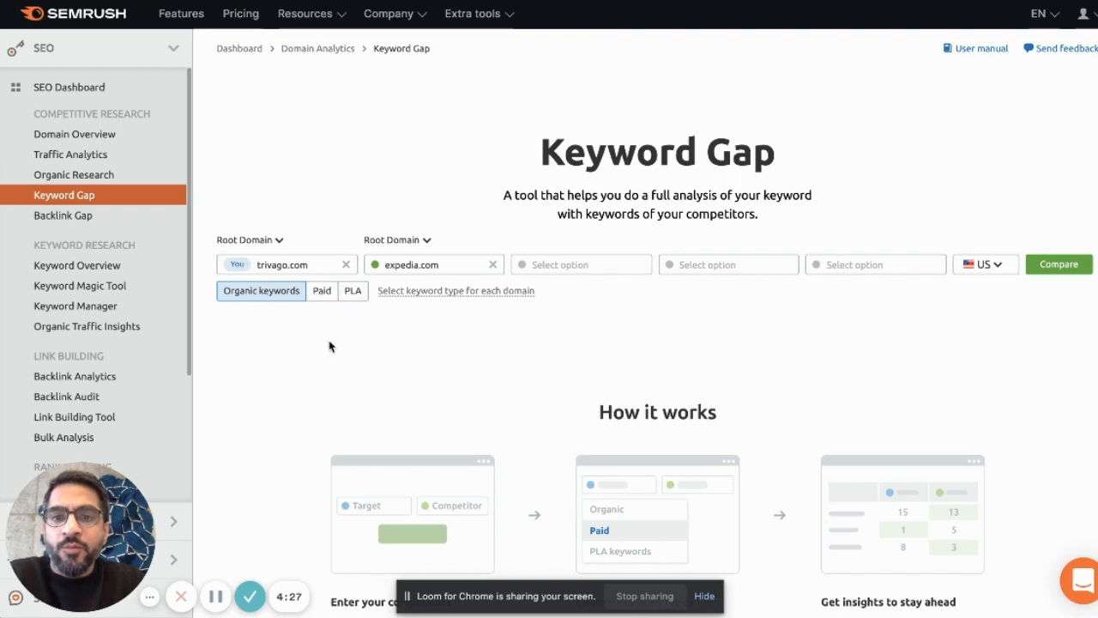
{"action": "mouse_move", "coordinate": [261, 302]}
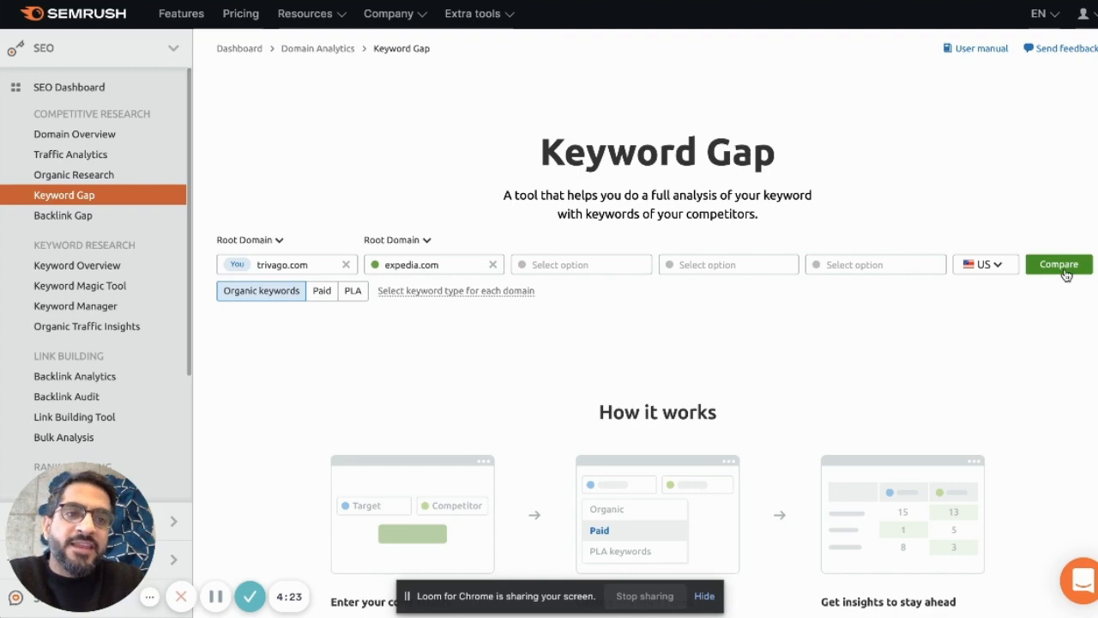
{"action": "mouse_move", "coordinate": [957, 317]}
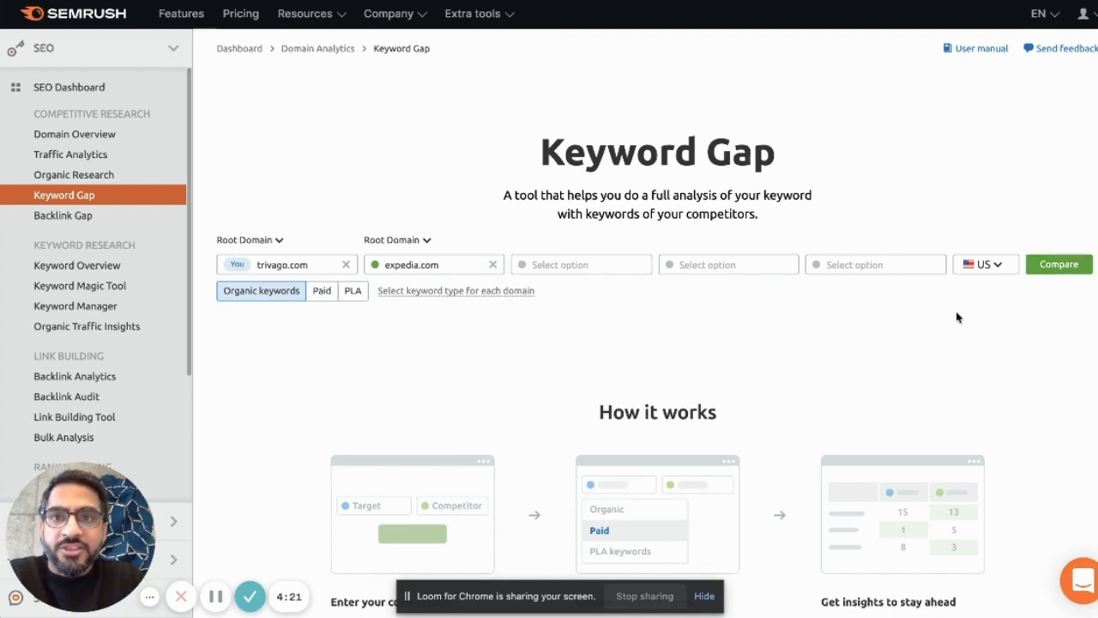
Run the comparison and scroll to the All keyword details table on the Weak tab, past the 2.2M vs 6.8M overlap
{"action": "left_click", "coordinate": [1059, 264]}
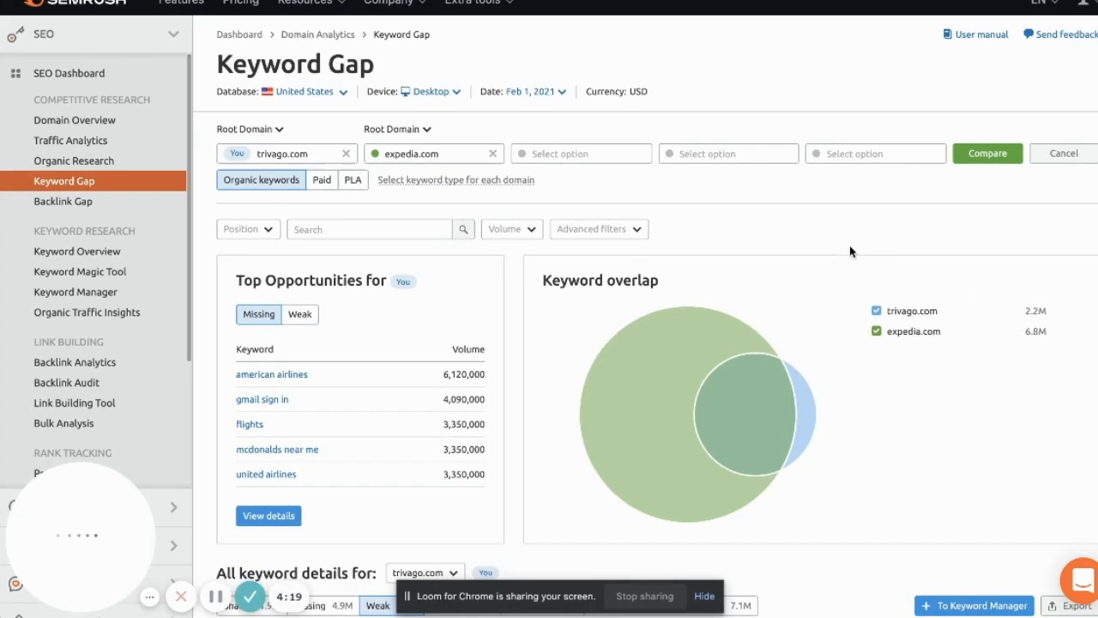
{"action": "scroll", "scroll_direction": "down", "scroll_amount": 3}
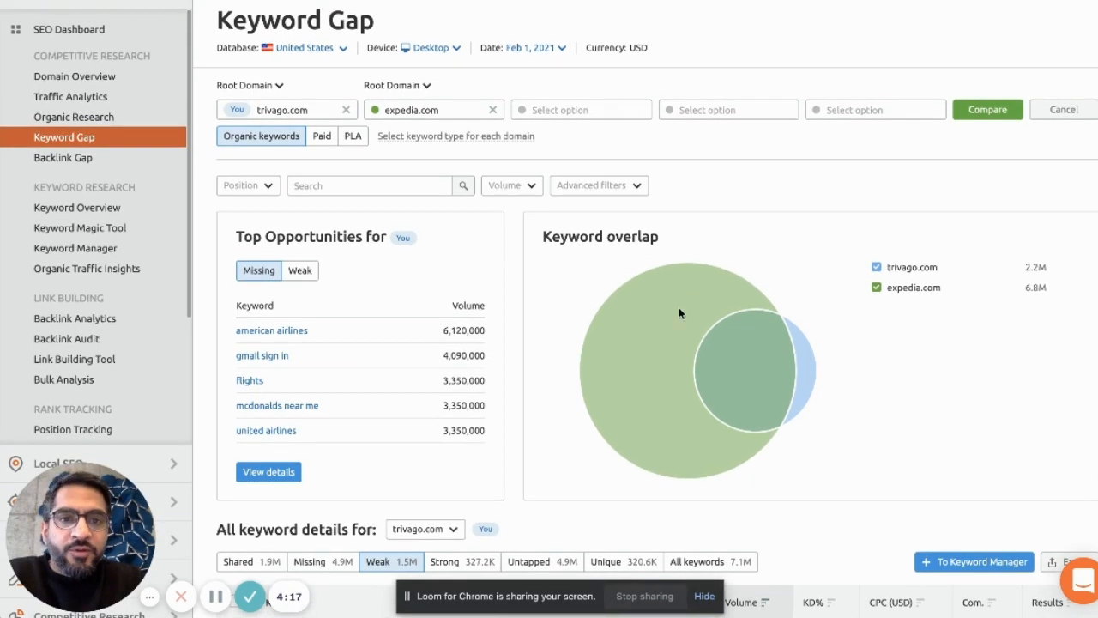
{"action": "mouse_move", "coordinate": [909, 307]}
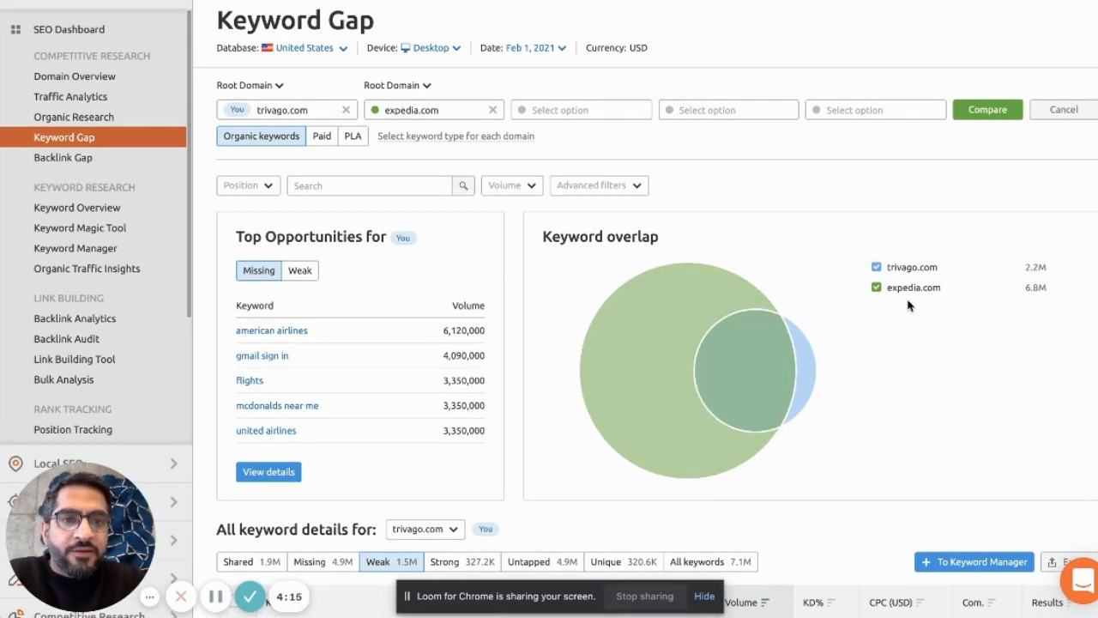
{"action": "mouse_move", "coordinate": [920, 320]}
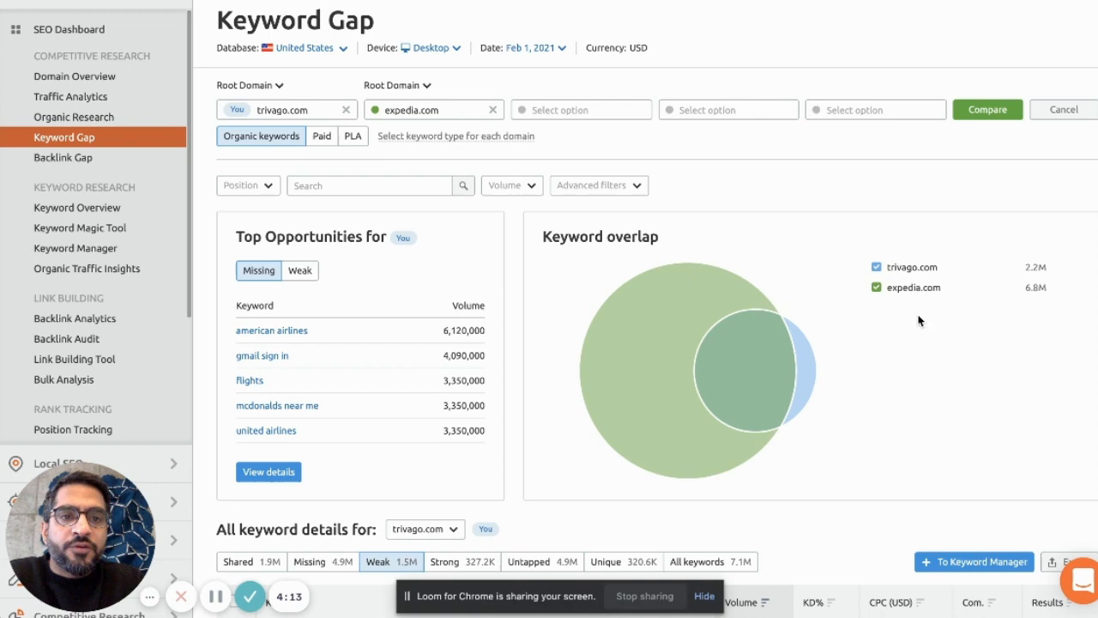
{"action": "mouse_move", "coordinate": [923, 307]}
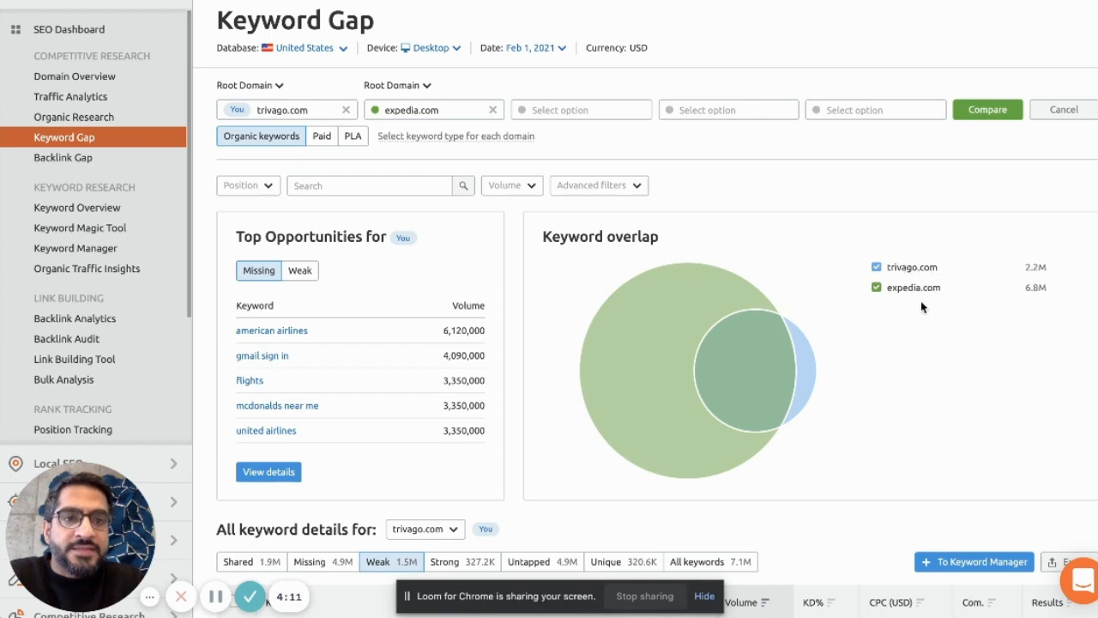
{"action": "scroll", "scroll_direction": "down", "scroll_amount": 3}
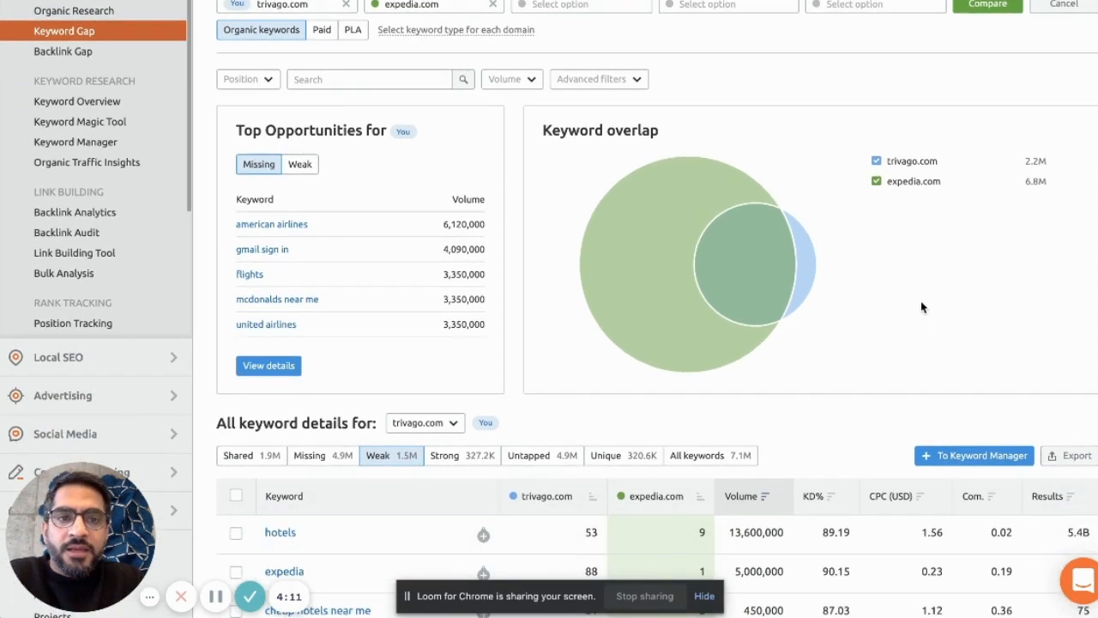
{"action": "scroll", "scroll_direction": "down", "scroll_amount": 3}
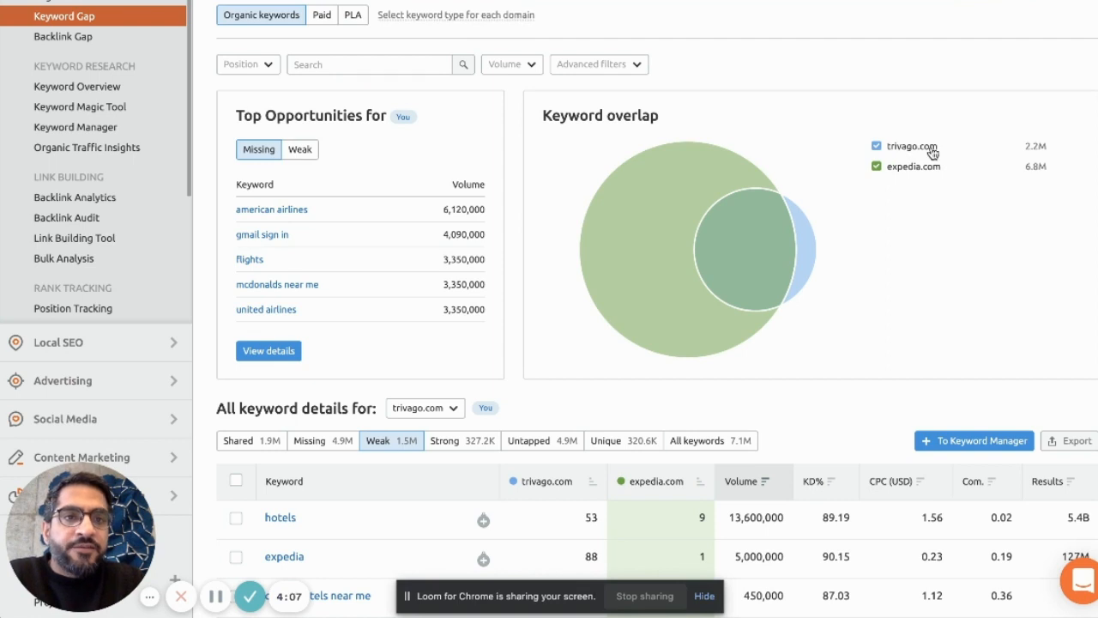
{"action": "mouse_move", "coordinate": [341, 367]}
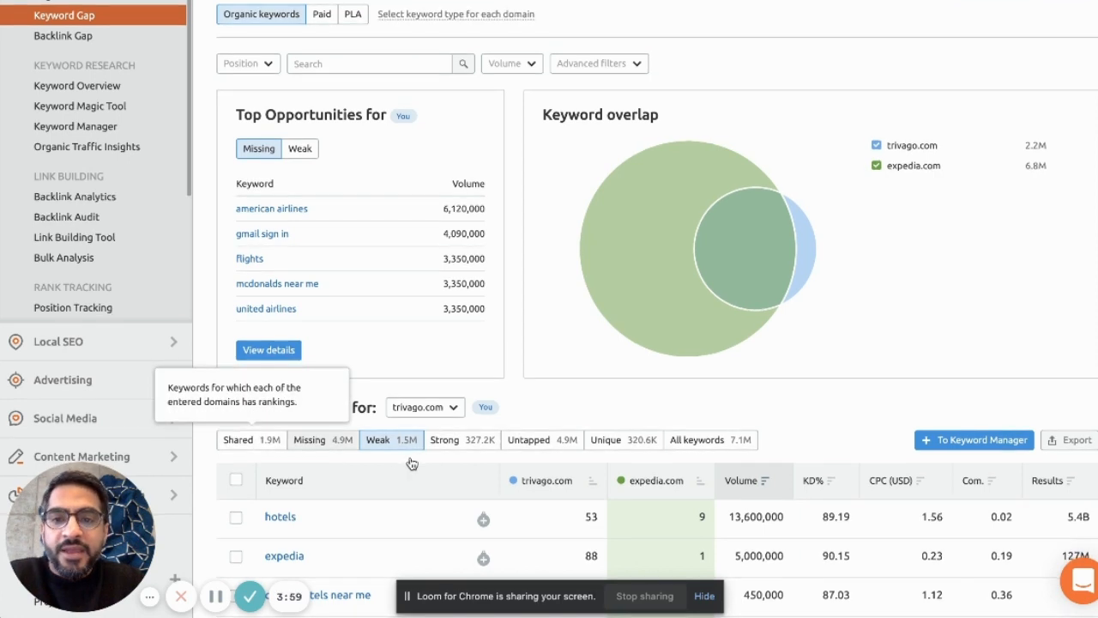
{"action": "scroll", "scroll_direction": "down", "scroll_amount": 3}
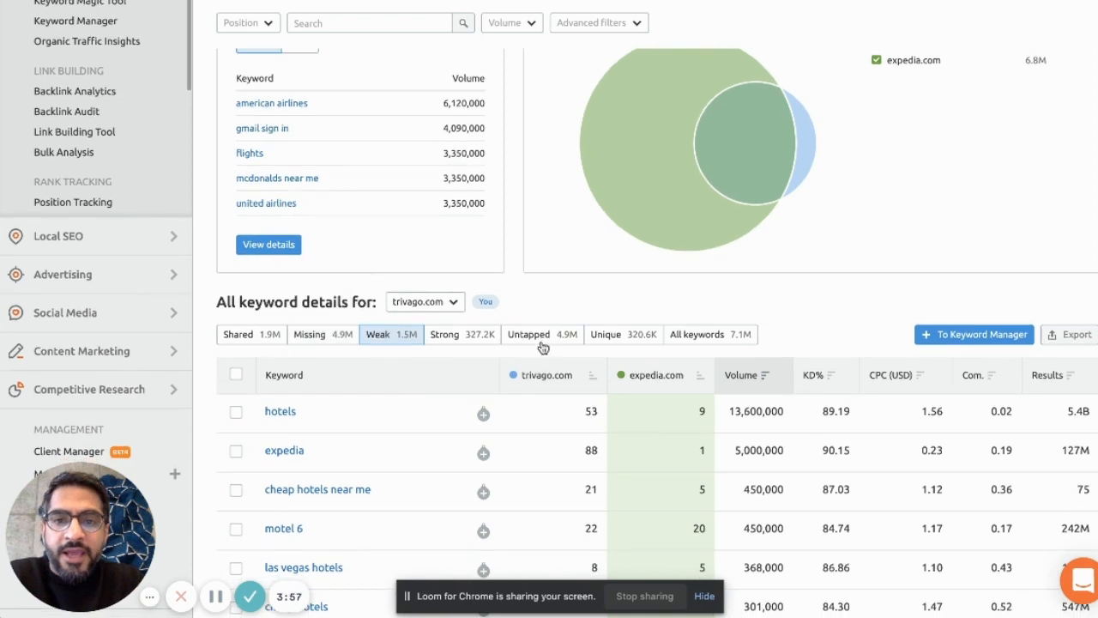
{"action": "mouse_move", "coordinate": [542, 335]}
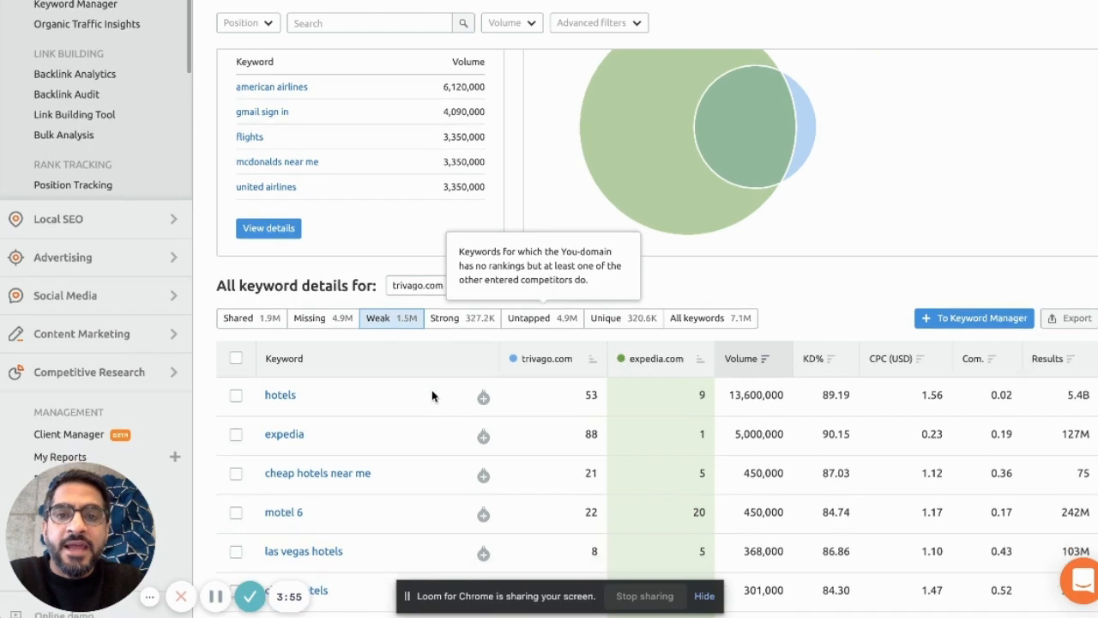
{"action": "scroll", "scroll_direction": "down", "scroll_amount": 3}
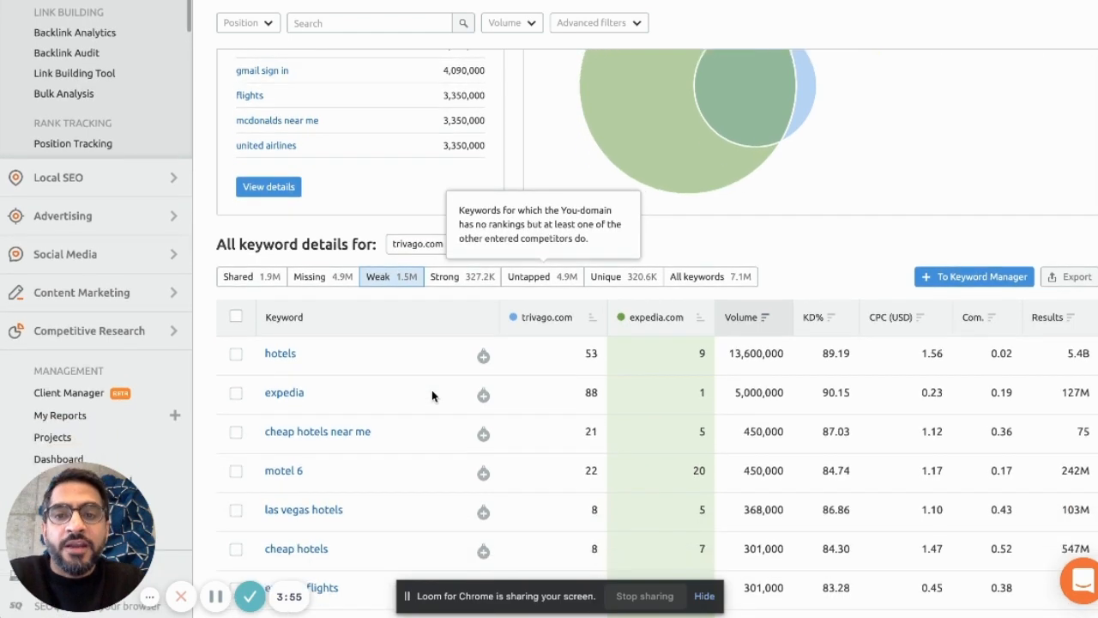
{"action": "scroll", "scroll_direction": "down", "scroll_amount": 3}
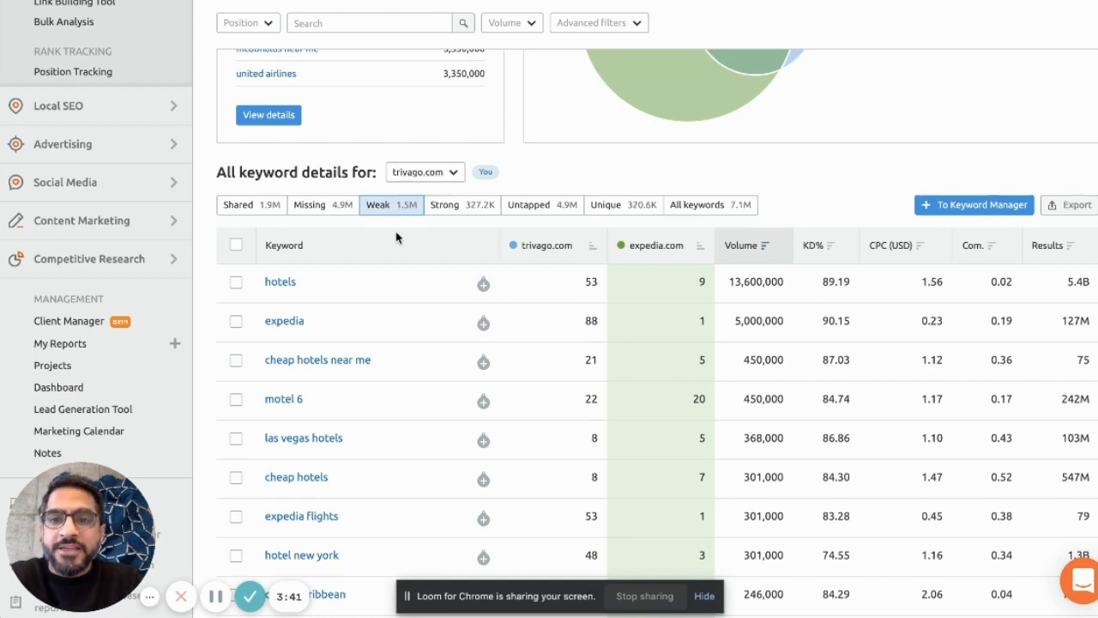
{"action": "scroll", "scroll_direction": "down", "scroll_amount": 3}
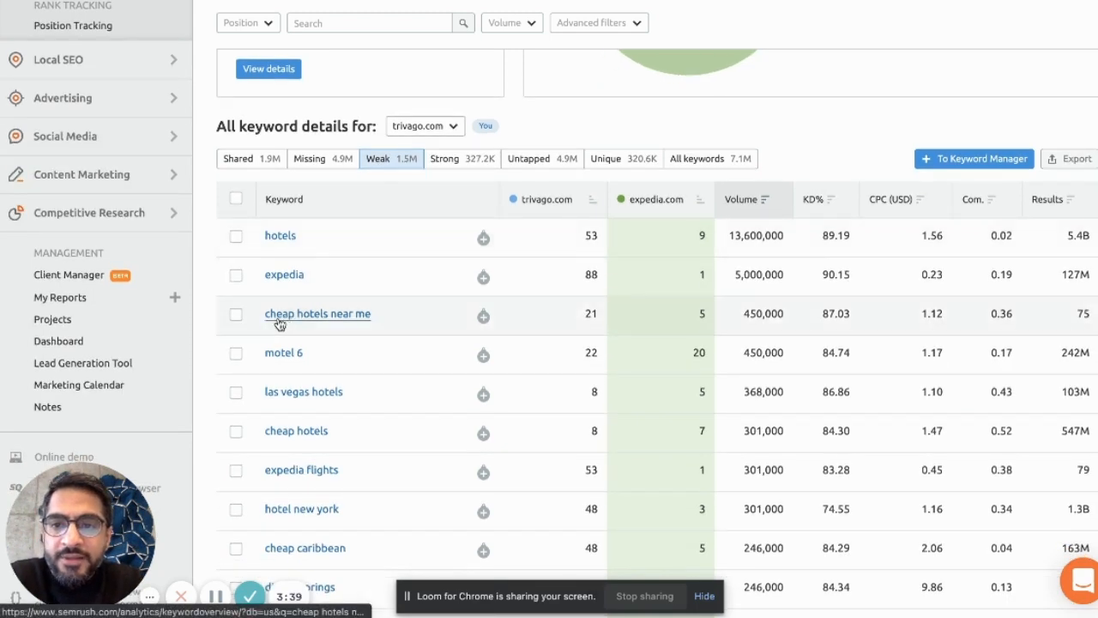
{"action": "mouse_move", "coordinate": [309, 319]}
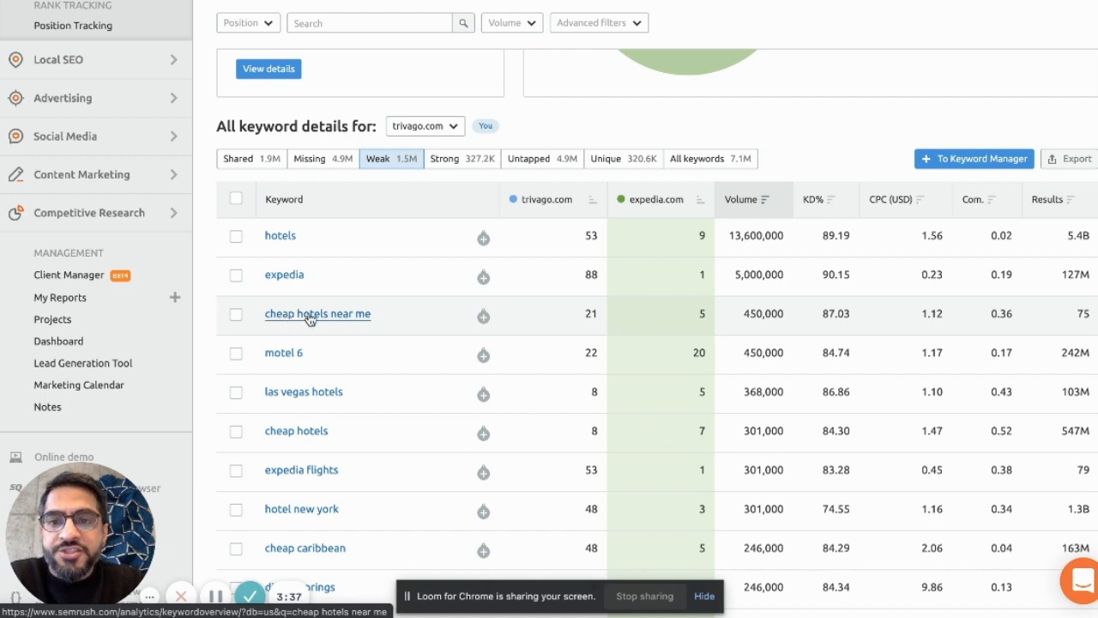
{"action": "mouse_move", "coordinate": [660, 315]}
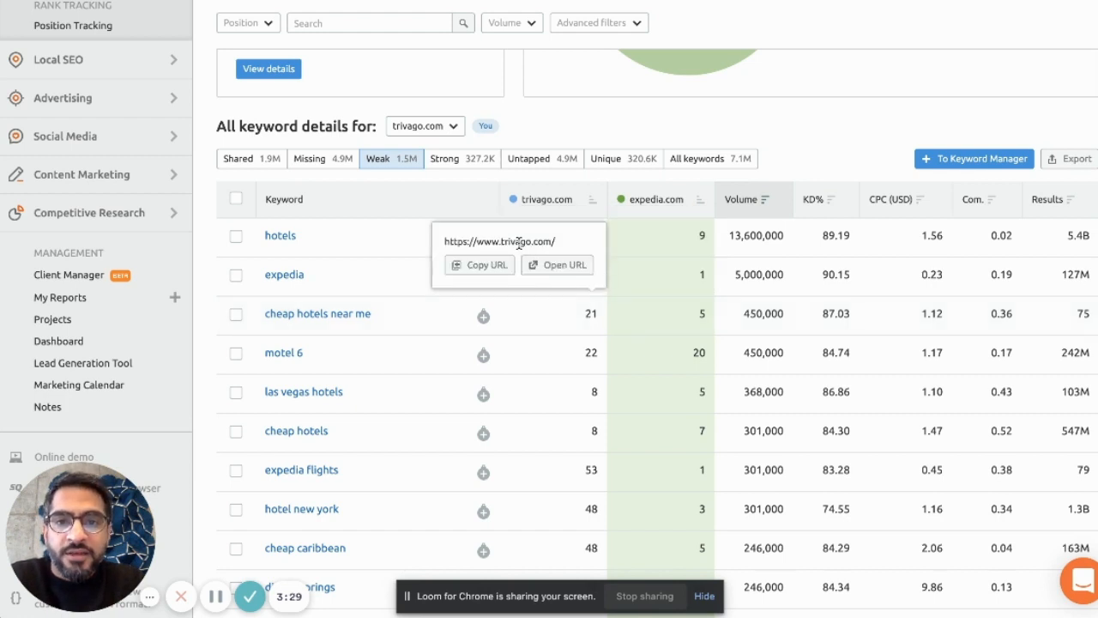
{"action": "mouse_move", "coordinate": [758, 320]}
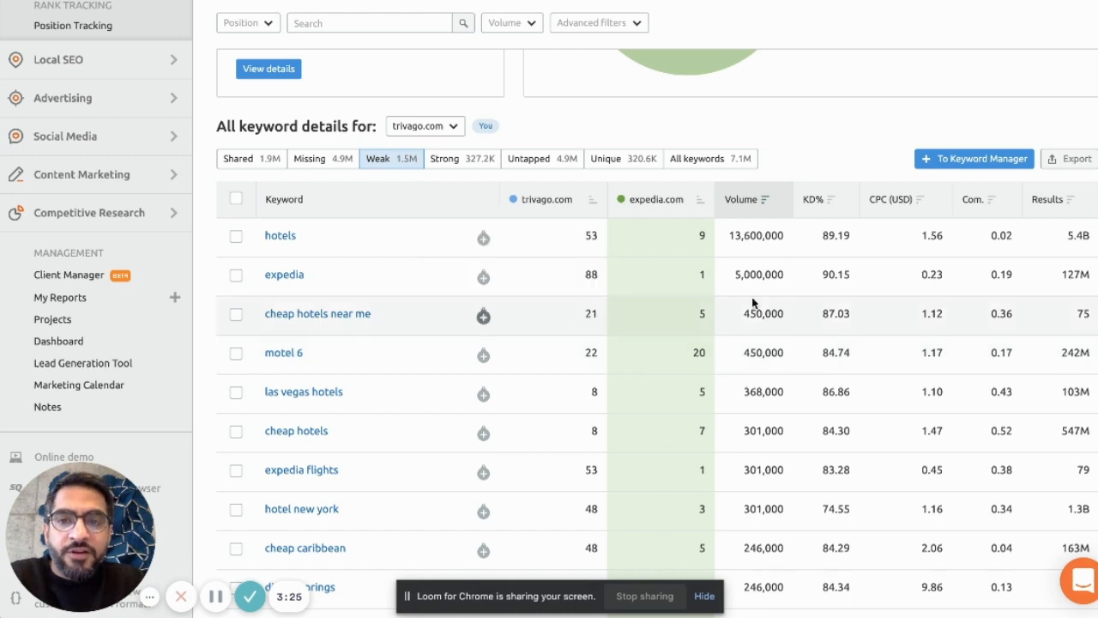
{"action": "mouse_move", "coordinate": [779, 309]}
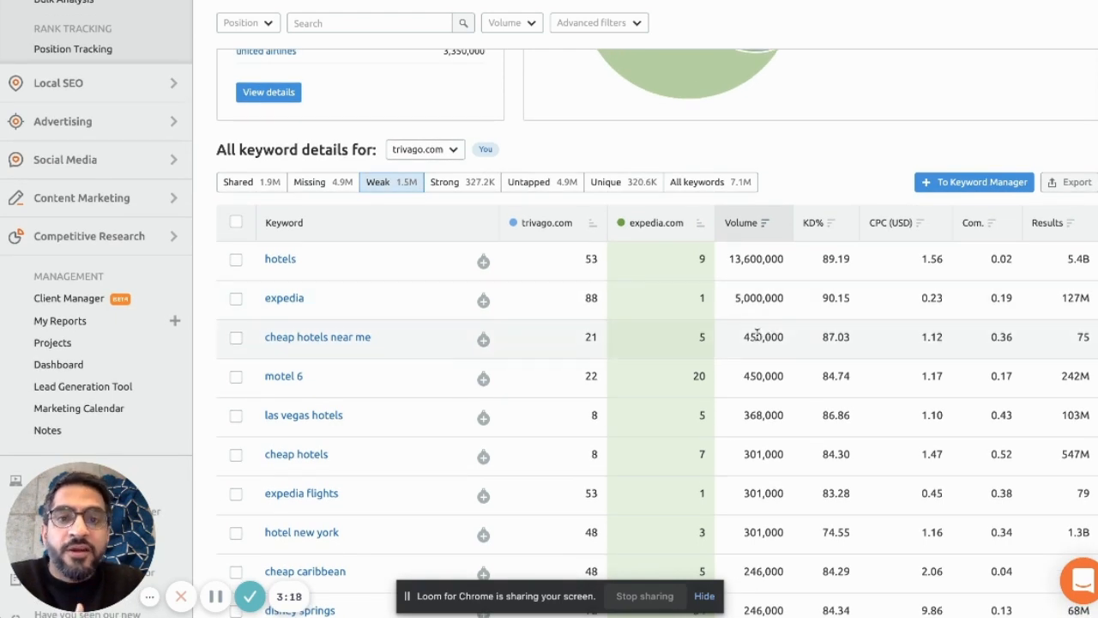
{"action": "mouse_move", "coordinate": [525, 191]}
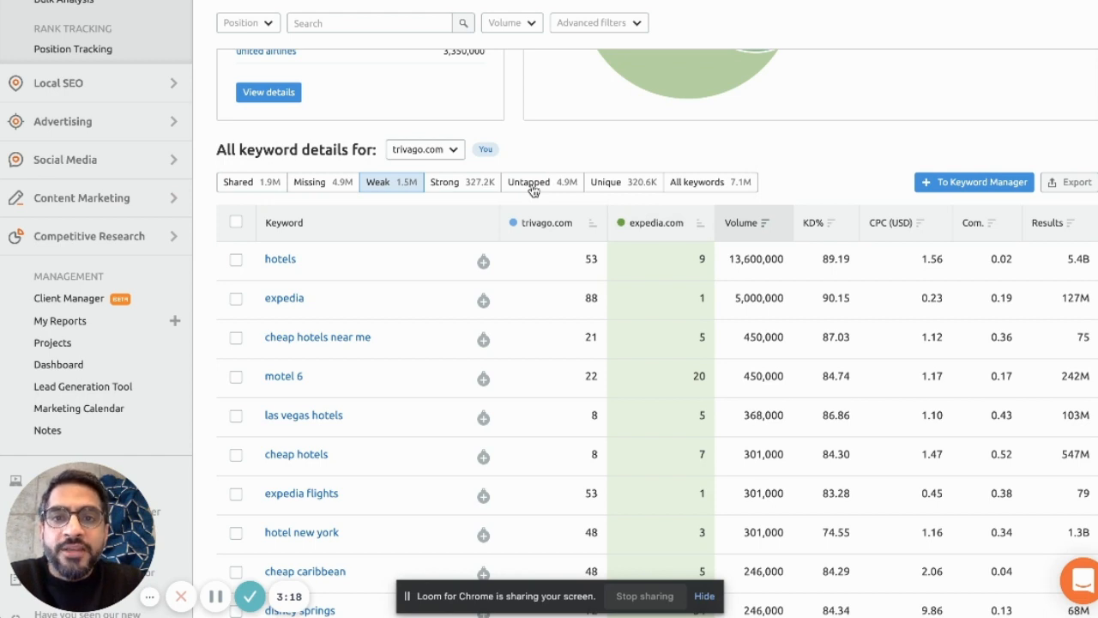
Switch the keyword details table to the Untapped list (4.9M keywords)
{"action": "left_click", "coordinate": [529, 182]}
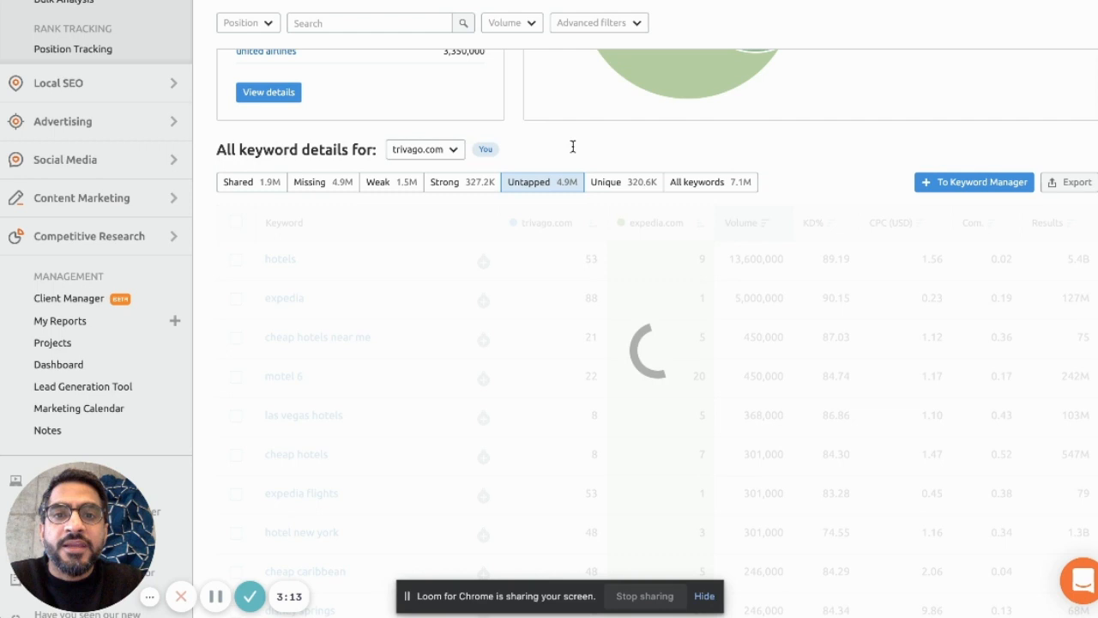
{"action": "mouse_move", "coordinate": [753, 130]}
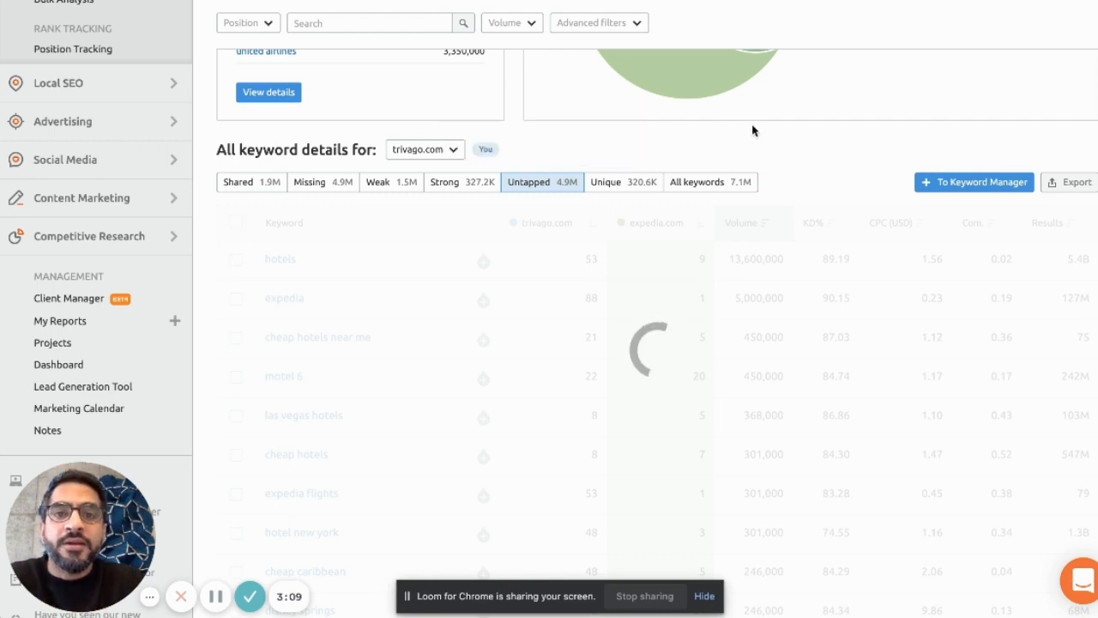
{"action": "mouse_move", "coordinate": [638, 297]}
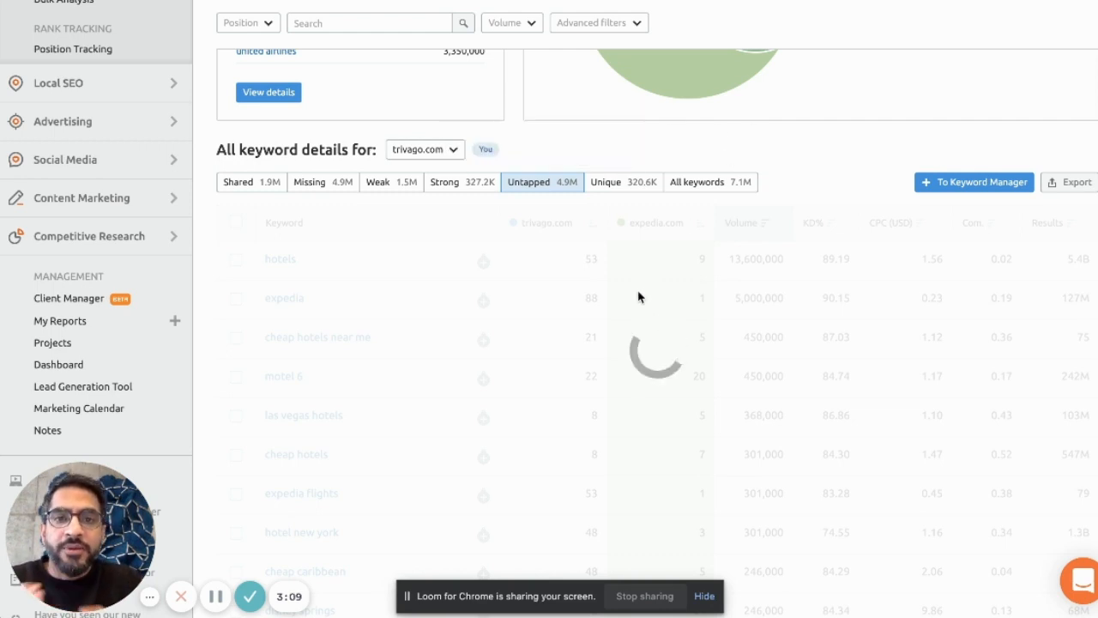
{"action": "mouse_move", "coordinate": [574, 355]}
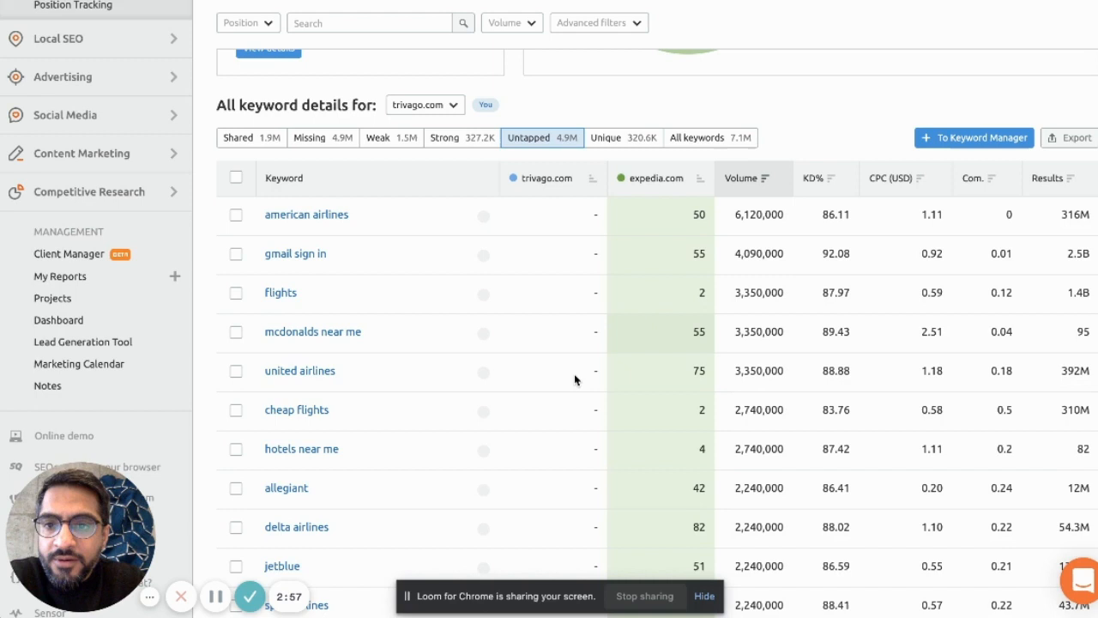
{"action": "scroll", "scroll_direction": "down", "scroll_amount": 3}
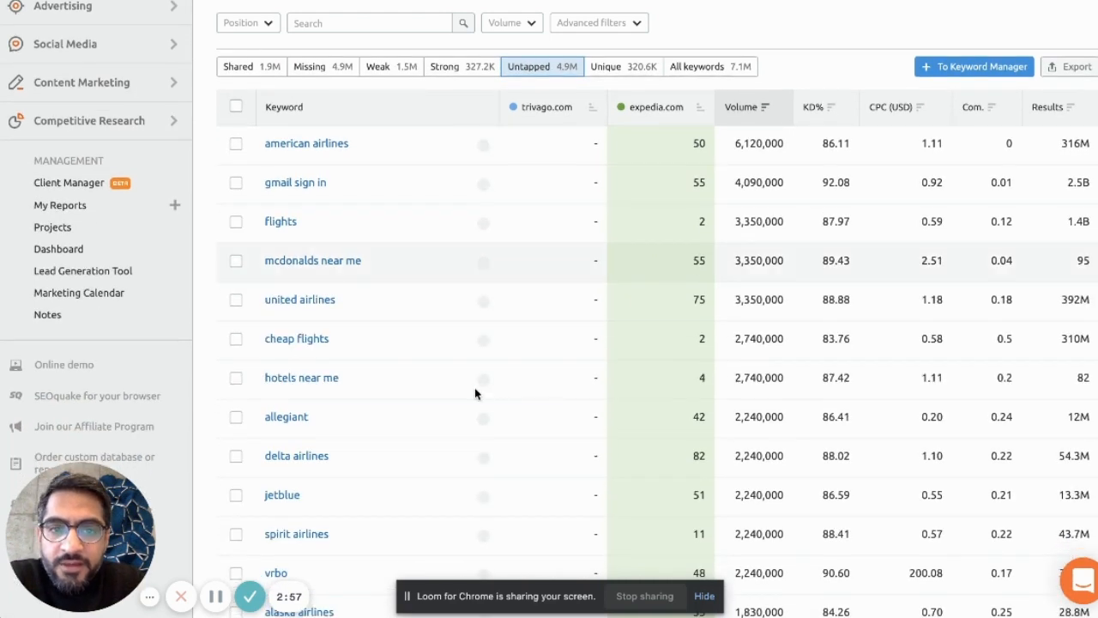
{"action": "mouse_move", "coordinate": [409, 333]}
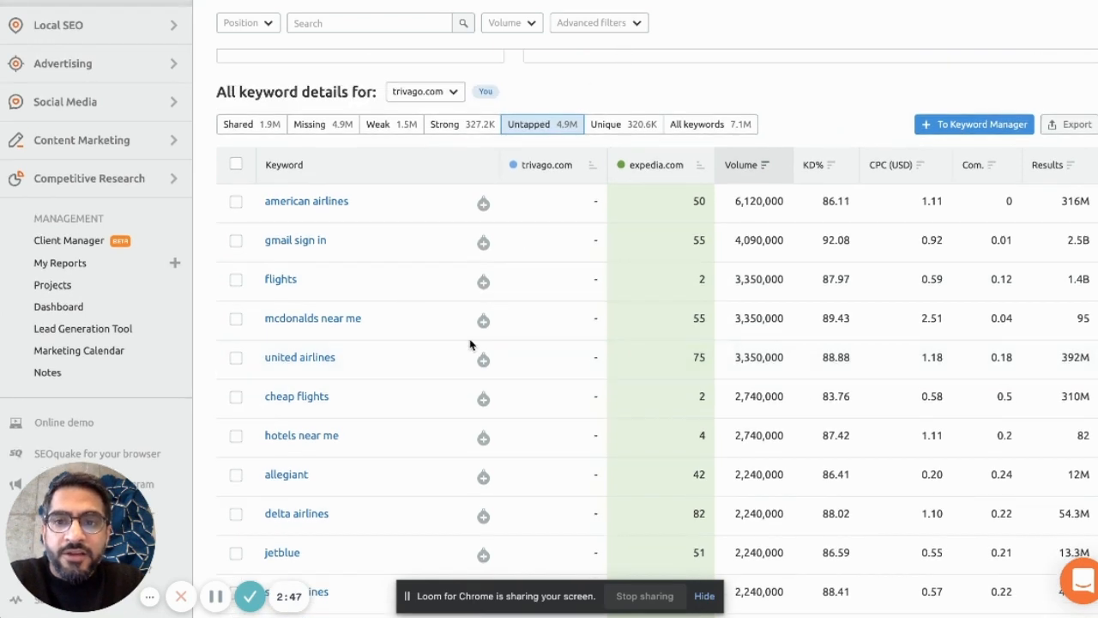
{"action": "scroll", "scroll_direction": "down", "scroll_amount": 3}
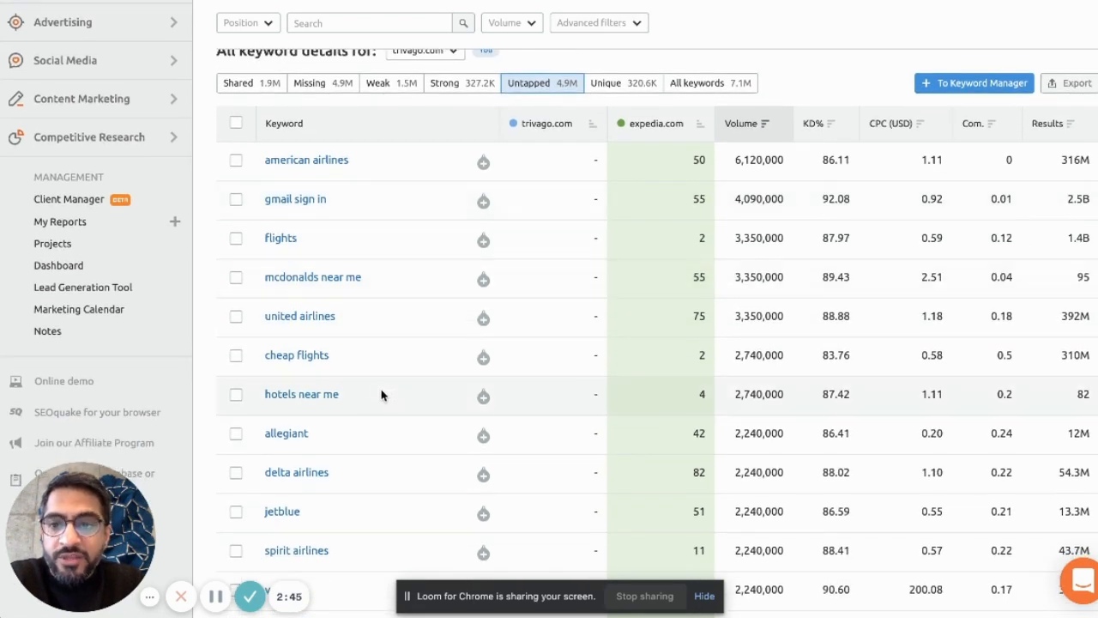
{"action": "mouse_move", "coordinate": [429, 407]}
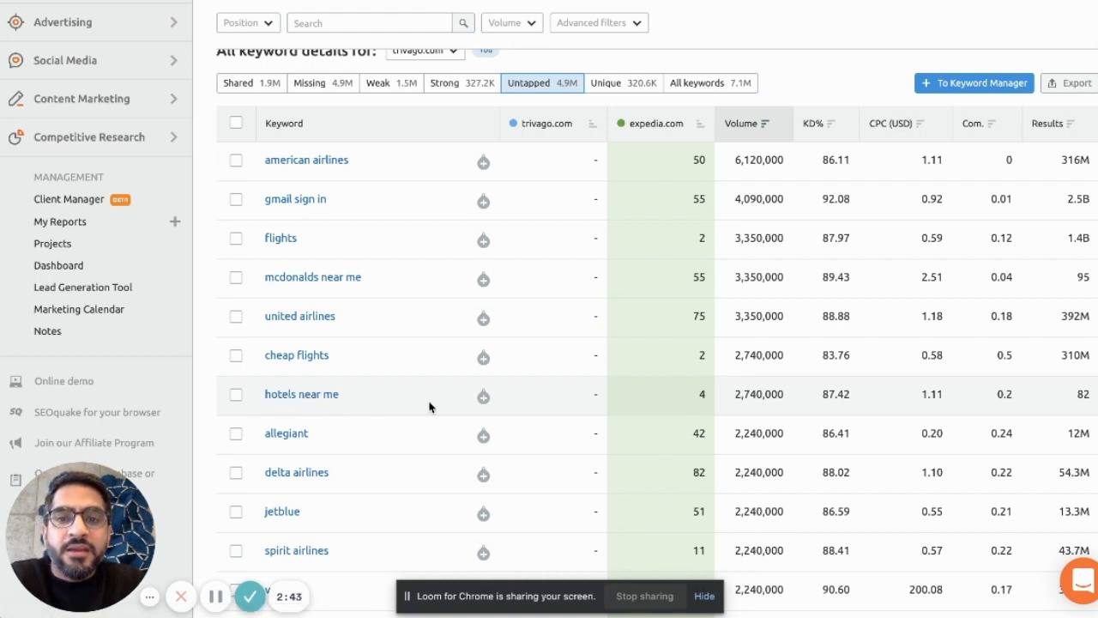
{"action": "mouse_move", "coordinate": [765, 410]}
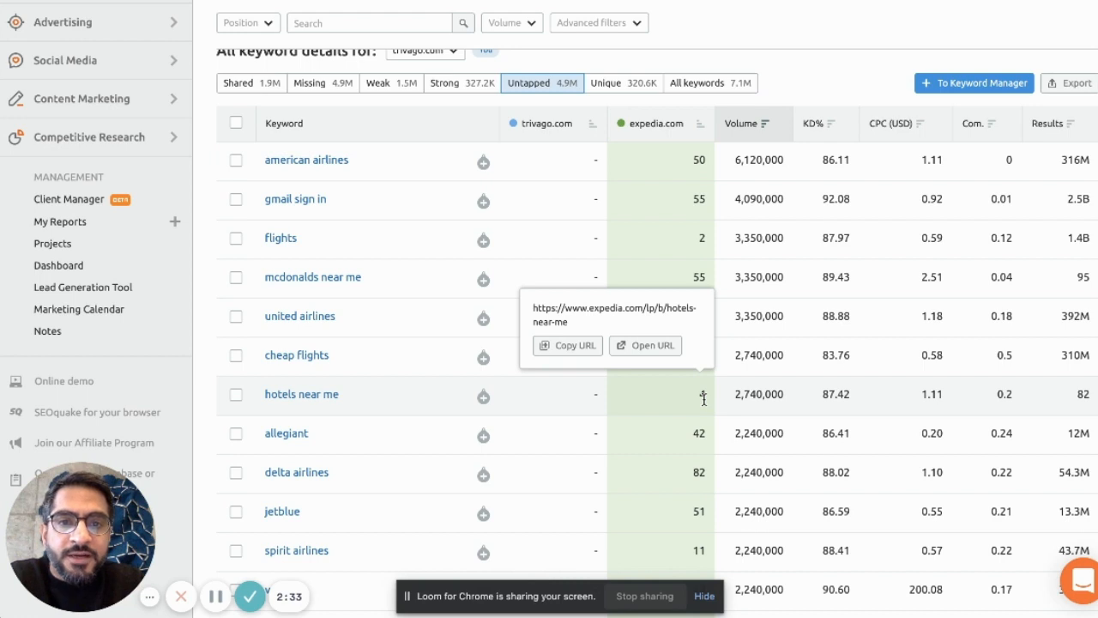
{"action": "mouse_move", "coordinate": [575, 402]}
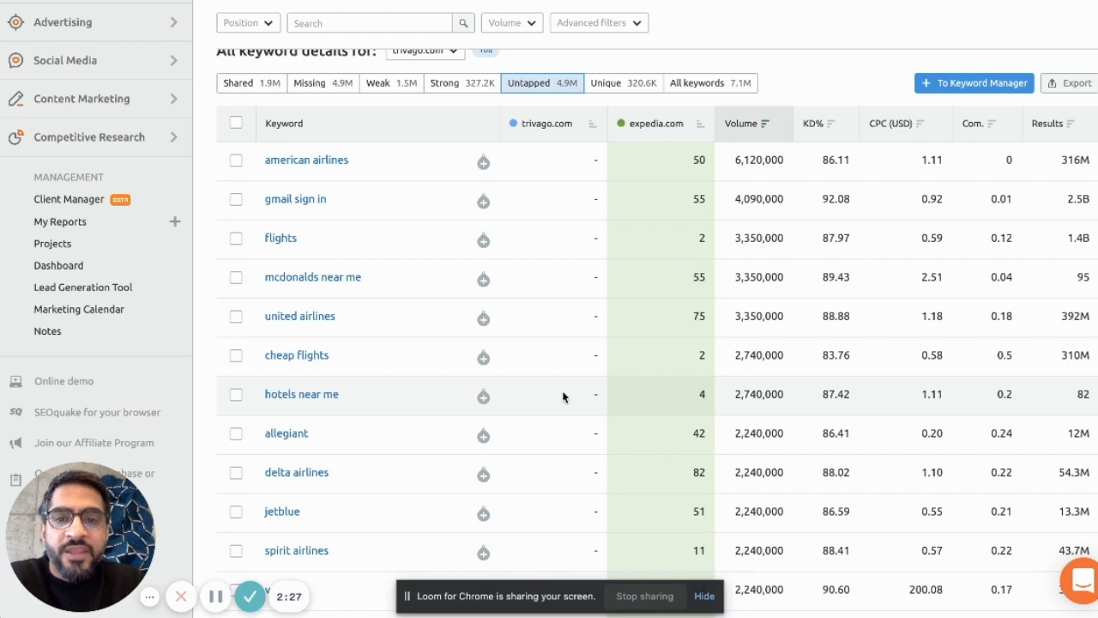
{"action": "mouse_move", "coordinate": [540, 409]}
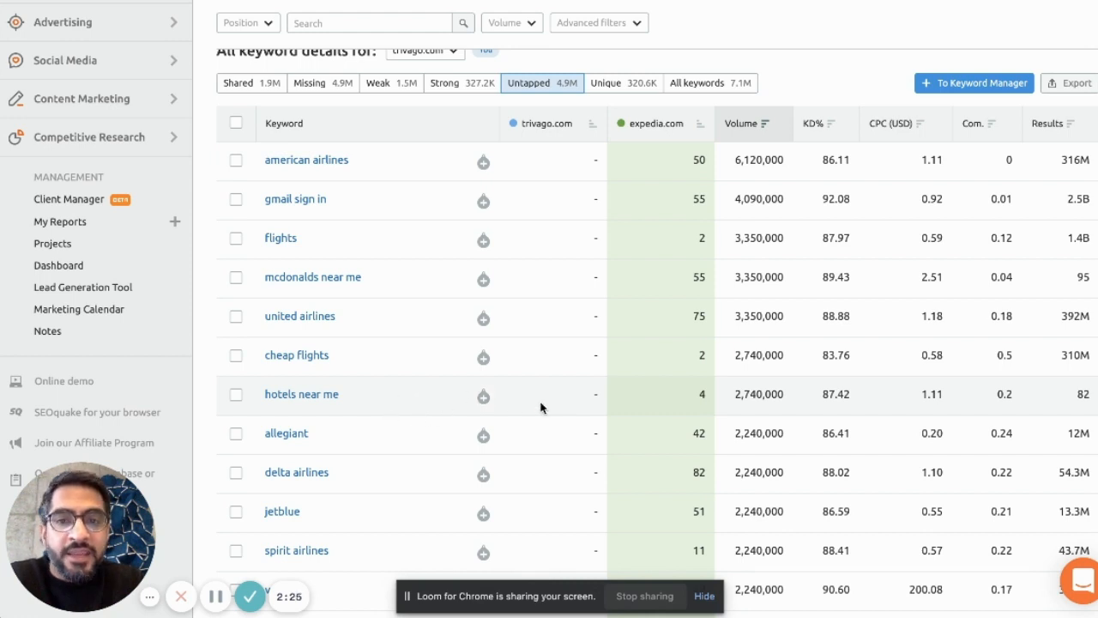
{"action": "mouse_move", "coordinate": [549, 392]}
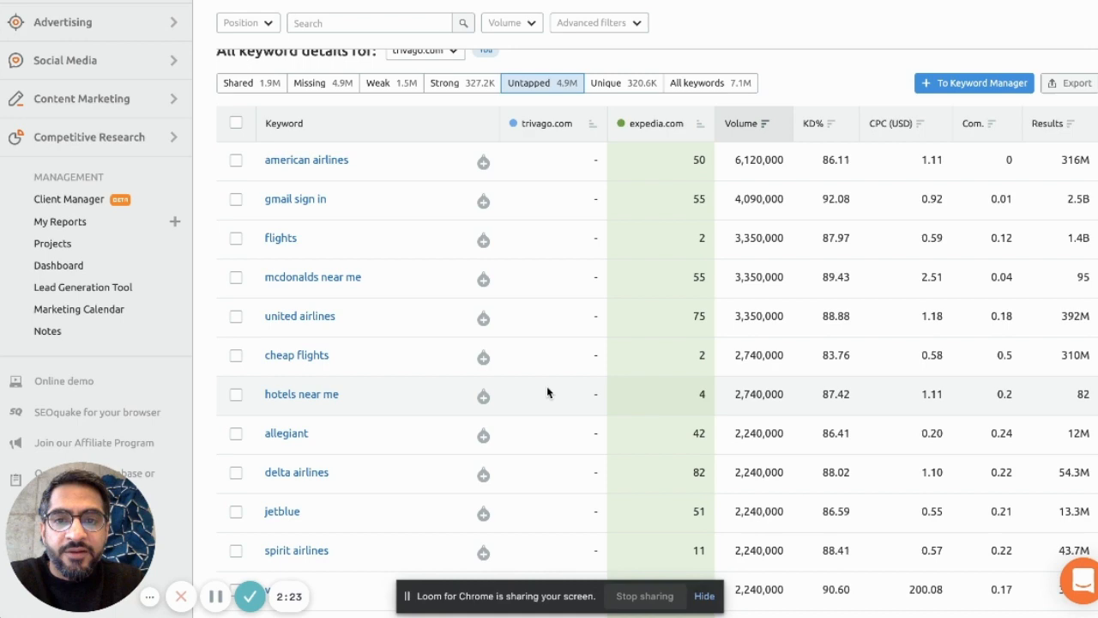